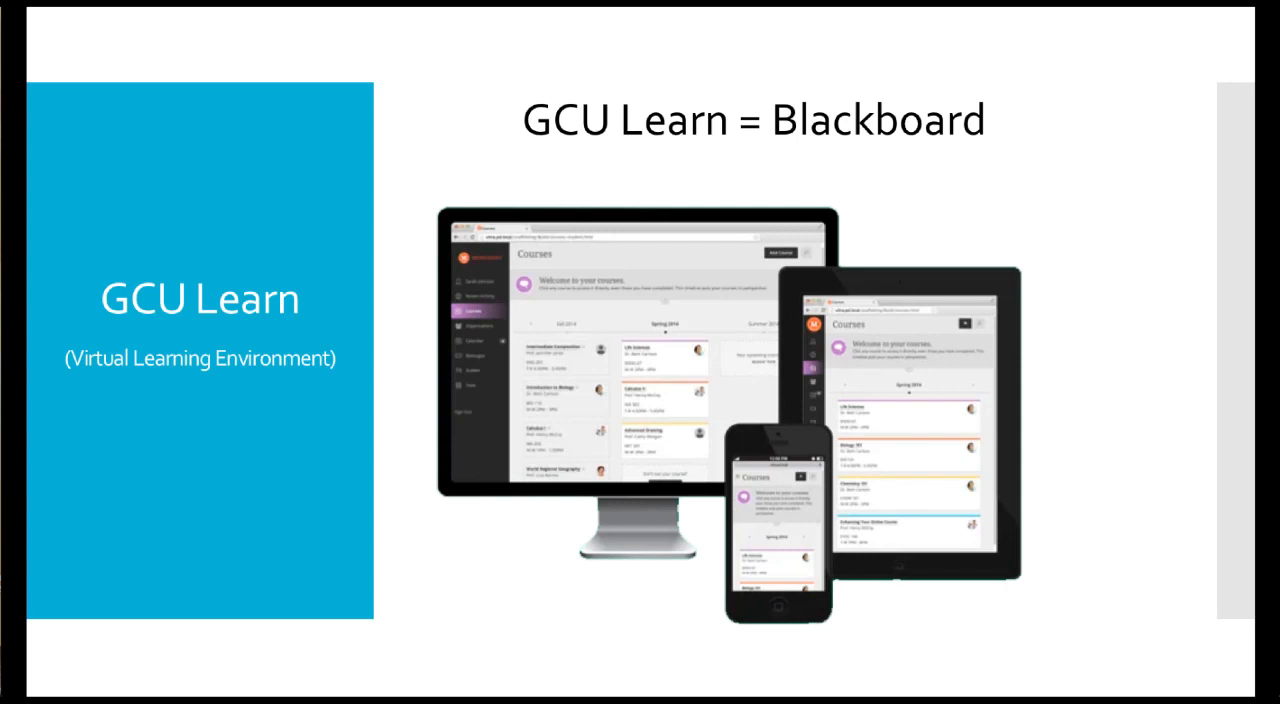
Advance the GCU Learn slides and return to the GCU student hub website.
{"action": "key", "text": "Right"}
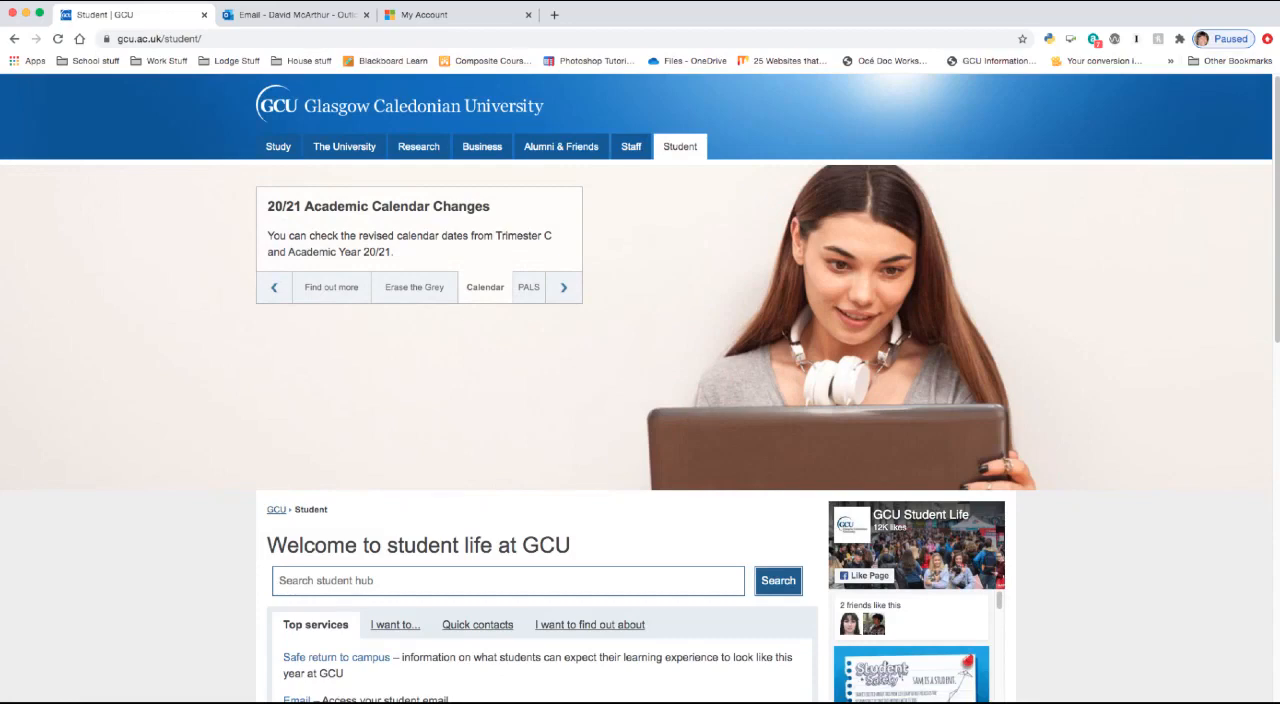
{"action": "mouse_move", "coordinate": [268, 377]}
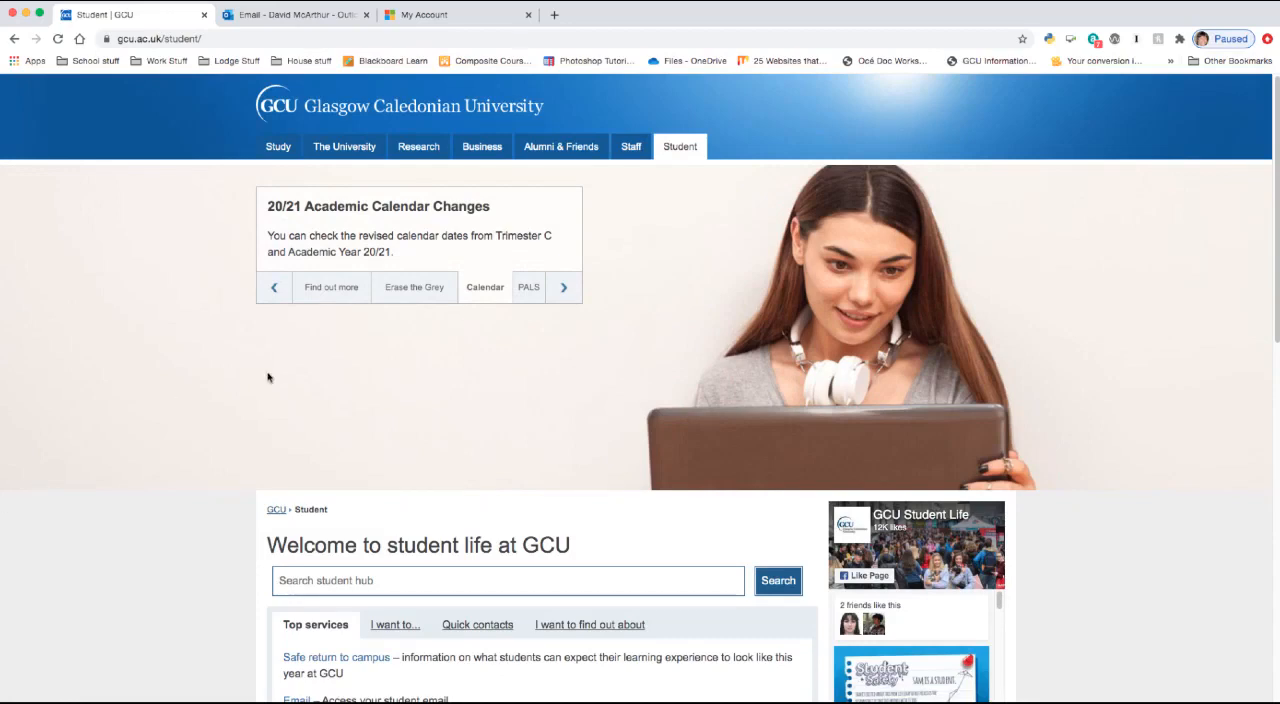
Review the Top services list and switch to the student Outlook inbox.
{"action": "scroll", "scroll_direction": "down", "scroll_amount": 3}
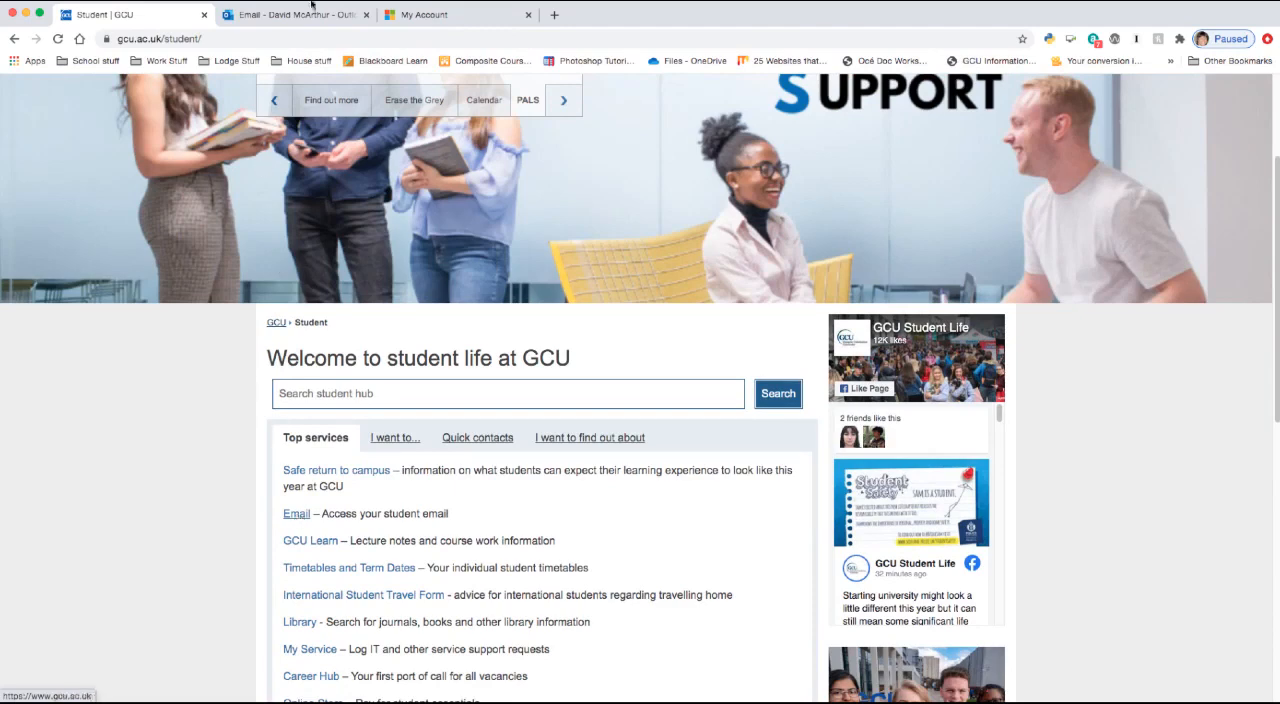
{"action": "mouse_move", "coordinate": [310, 15]}
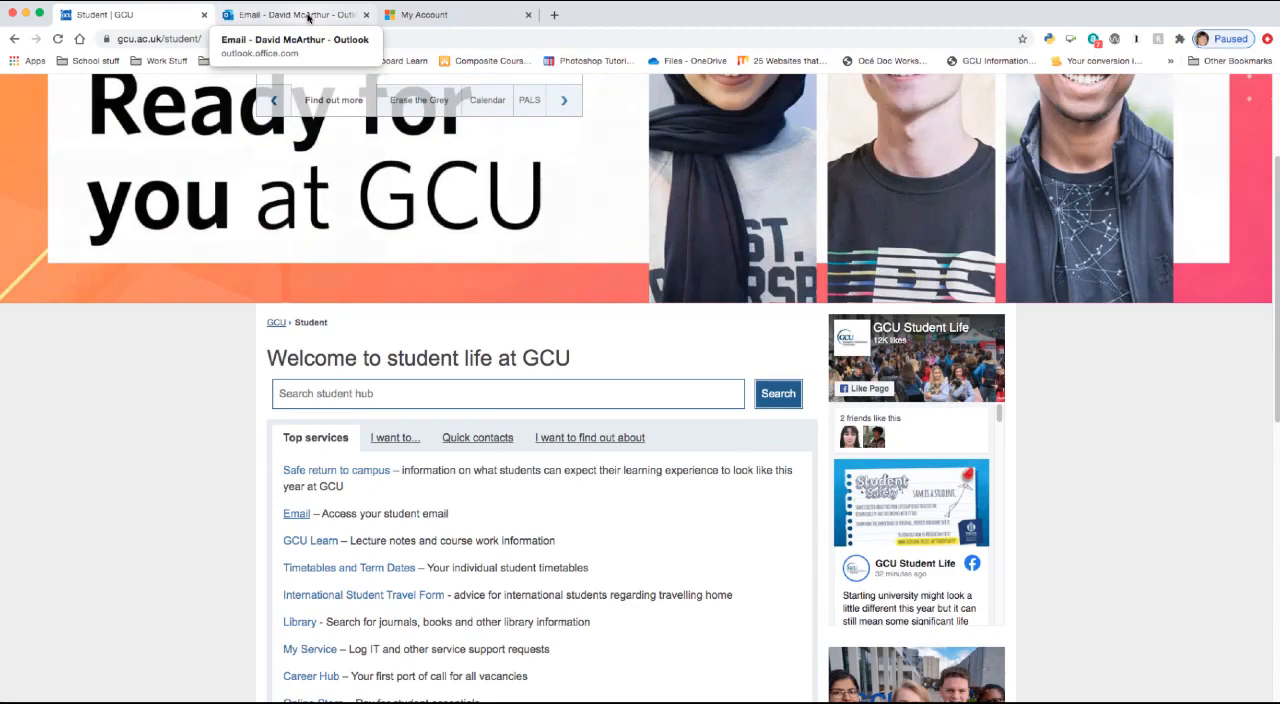
{"action": "left_click", "coordinate": [300, 14]}
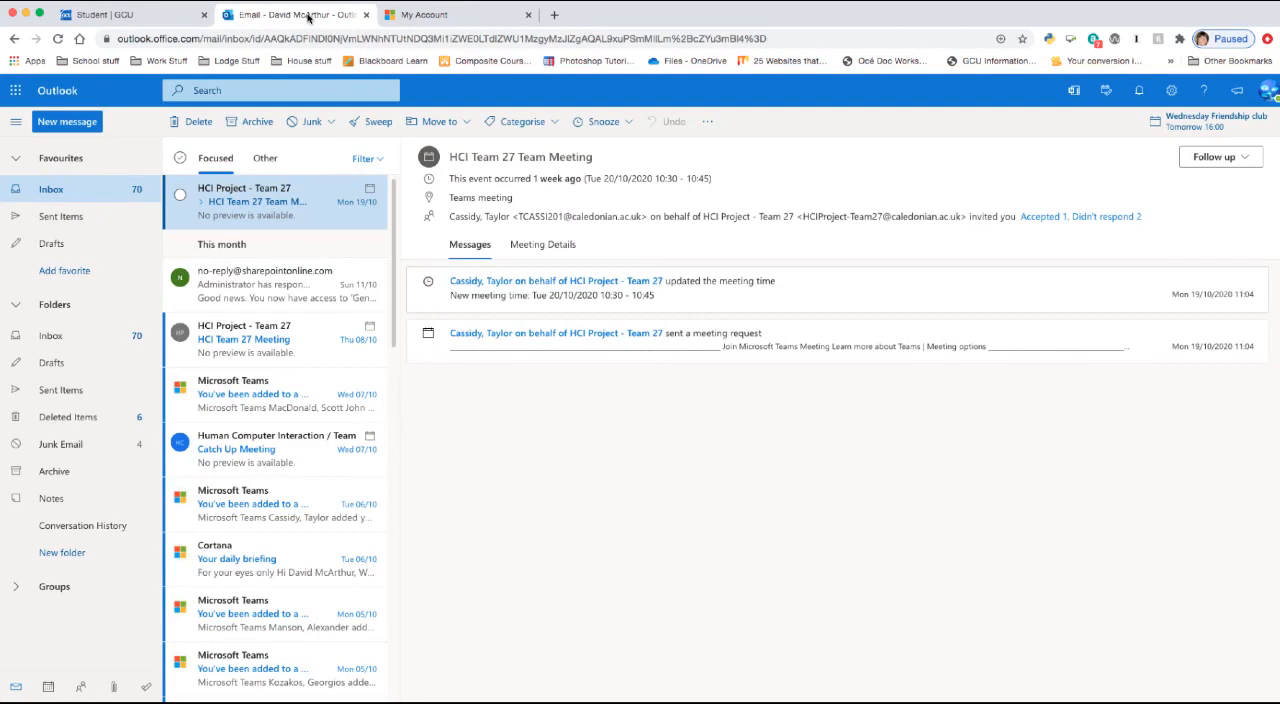
{"action": "mouse_move", "coordinate": [320, 188]}
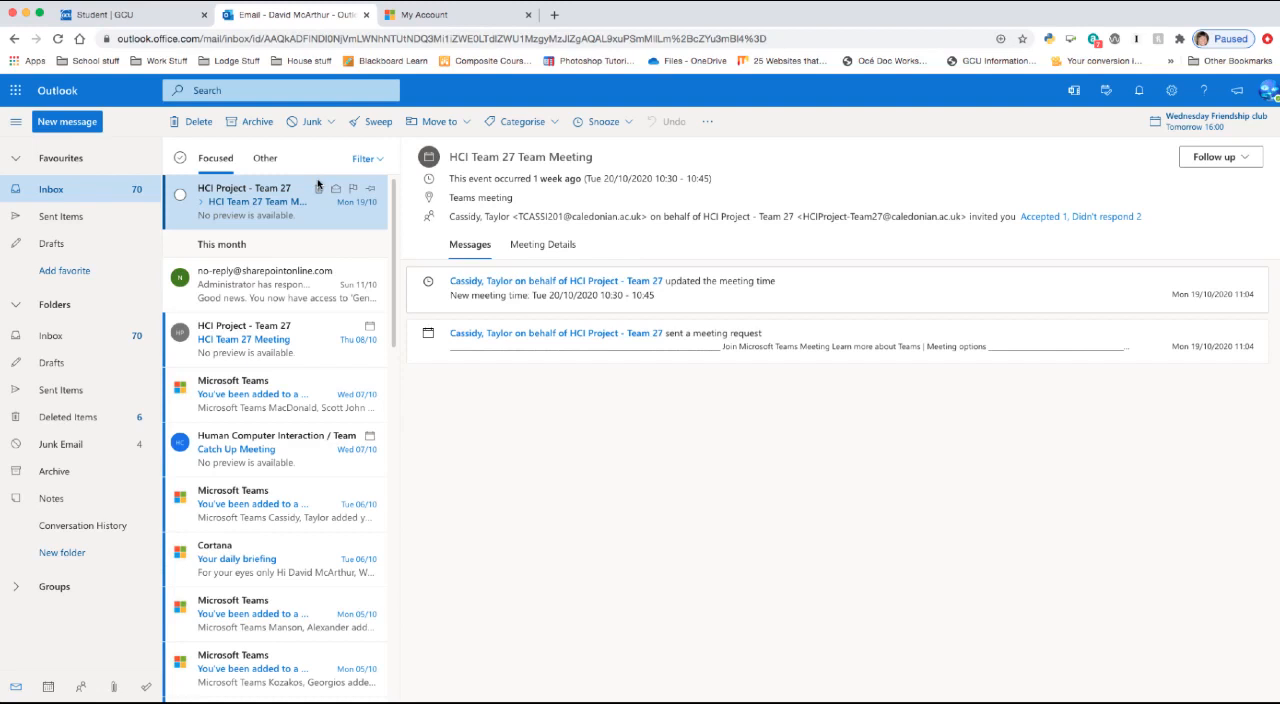
{"action": "mouse_move", "coordinate": [285, 185]}
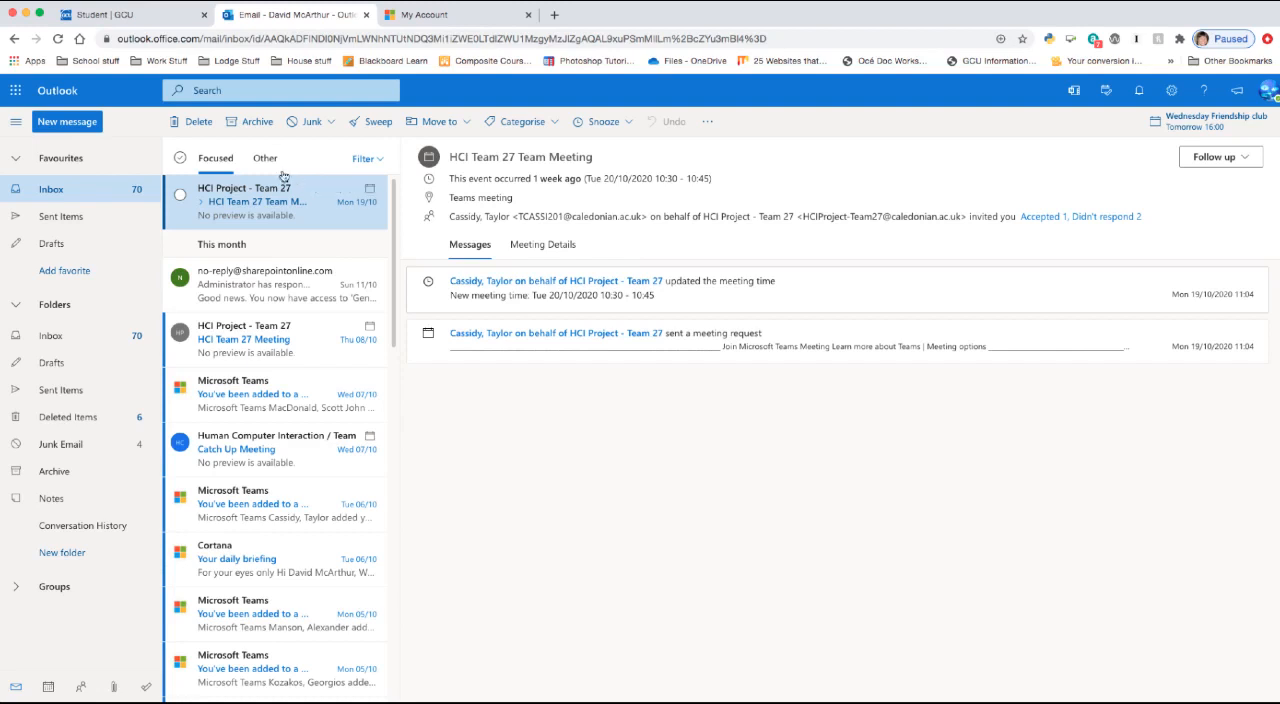
{"action": "mouse_move", "coordinate": [105, 119]}
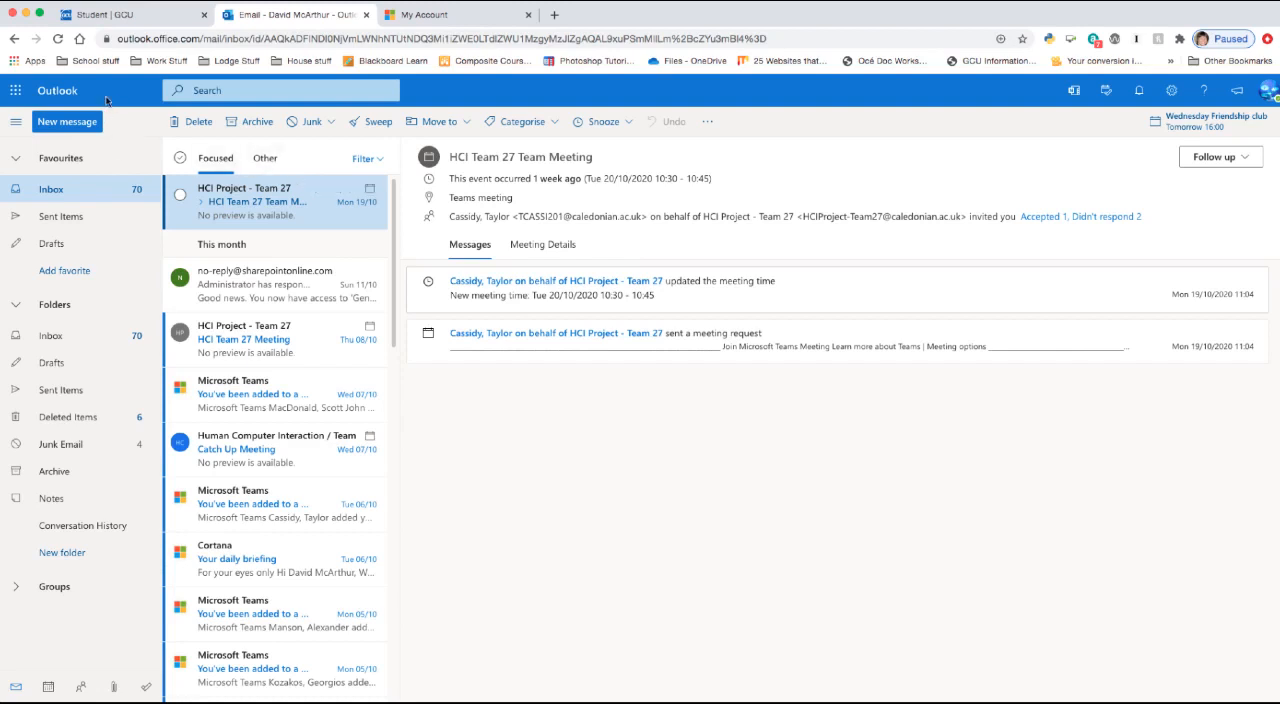
Show the Office 365 app launcher listing Word, Excel, Teams and recent documents.
{"action": "left_click", "coordinate": [15, 91]}
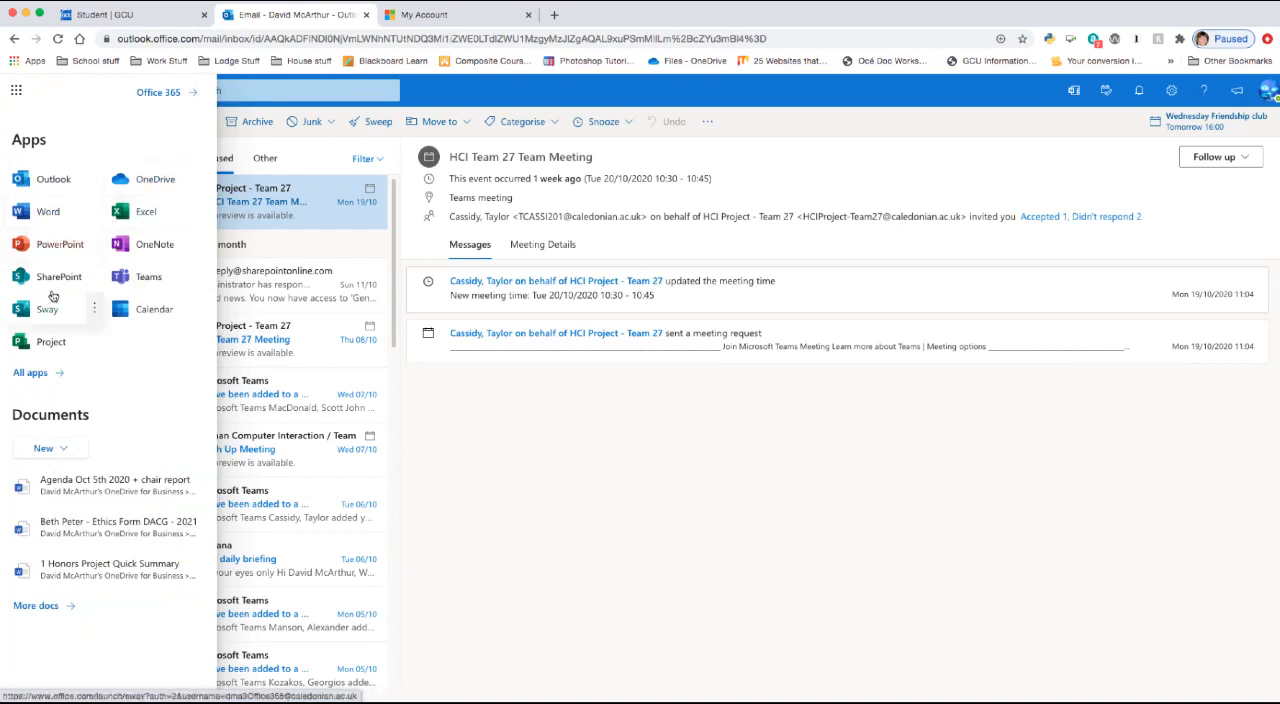
{"action": "mouse_move", "coordinate": [148, 277]}
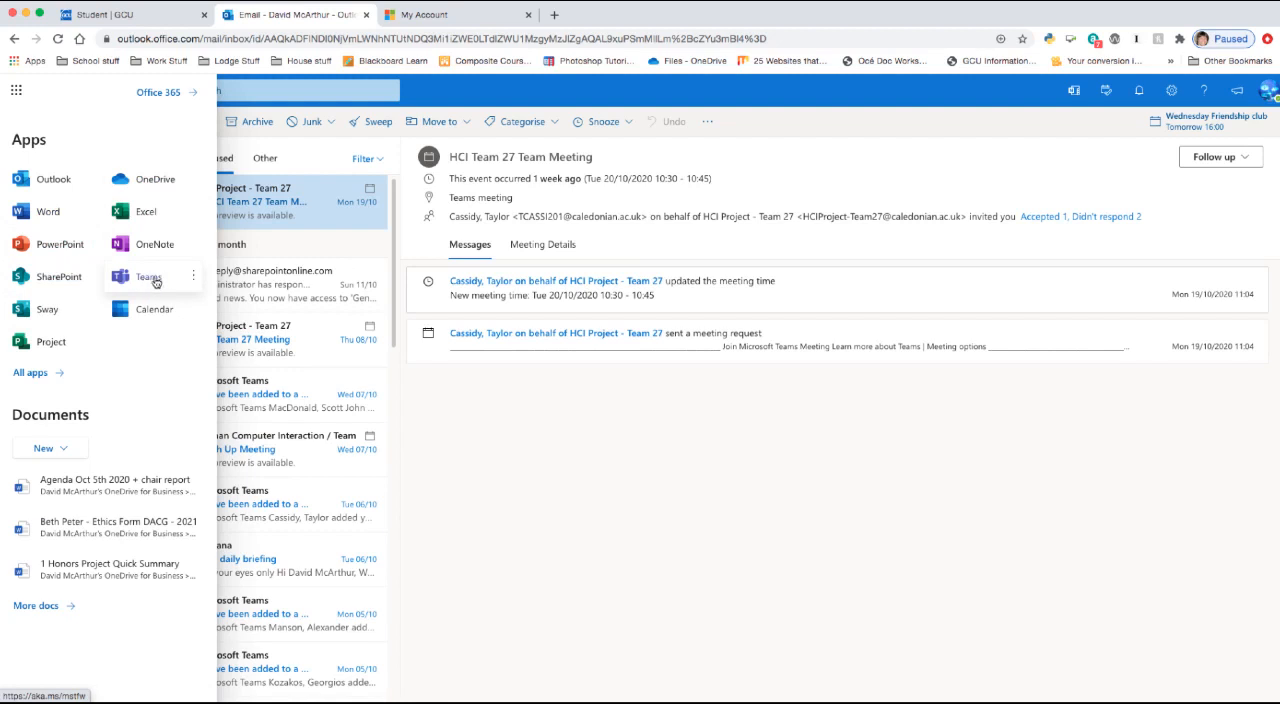
{"action": "mouse_move", "coordinate": [98, 247]}
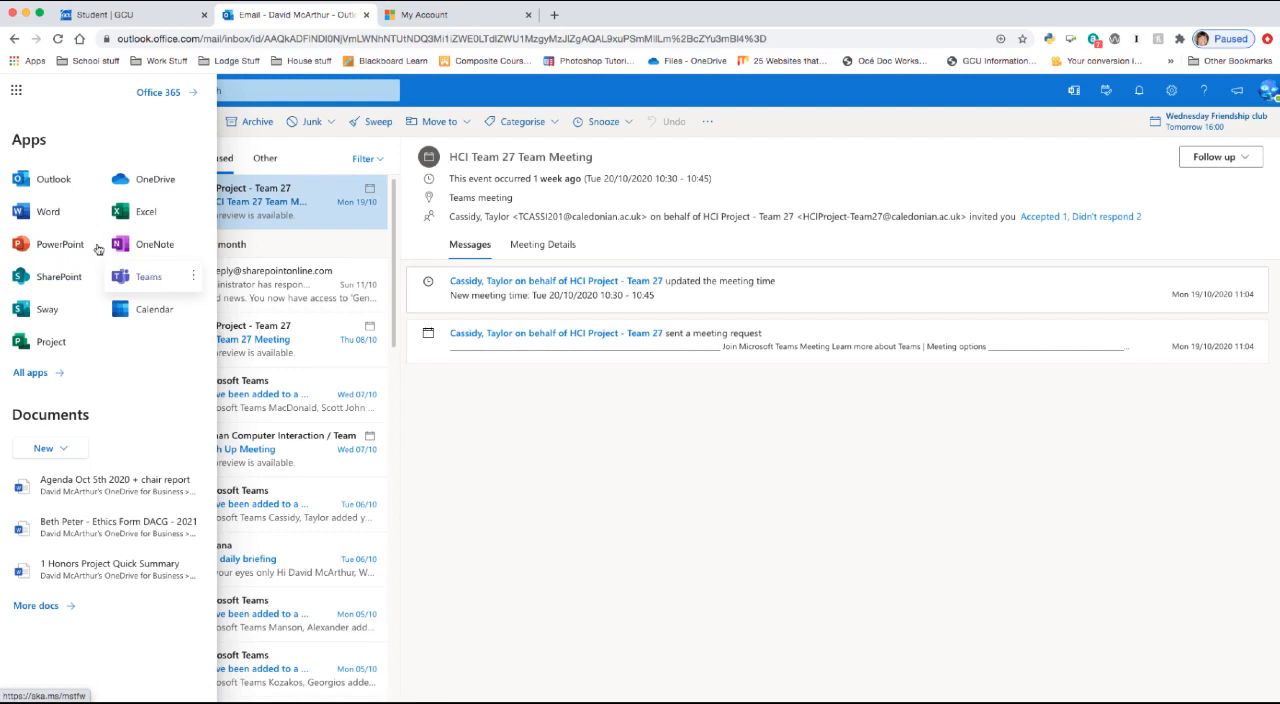
{"action": "mouse_move", "coordinate": [48, 211]}
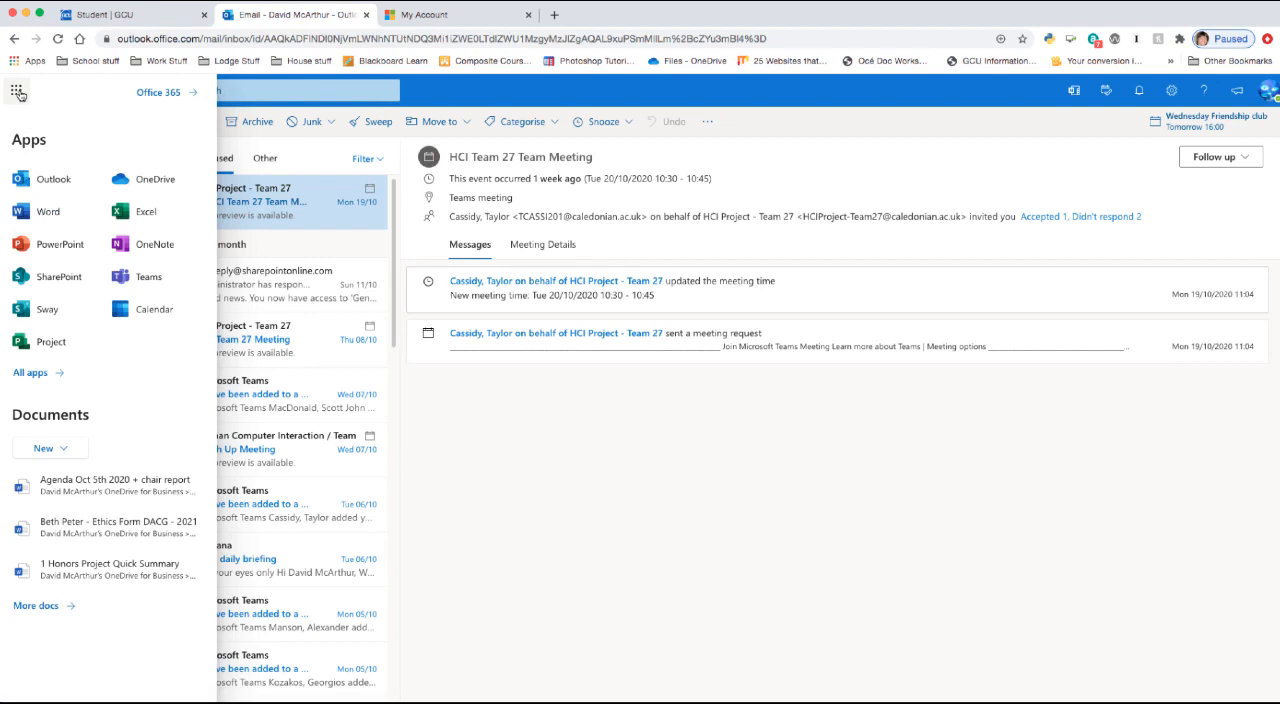
Close the app launcher and go to the Microsoft My Account overview via View account.
{"action": "left_click", "coordinate": [16, 92]}
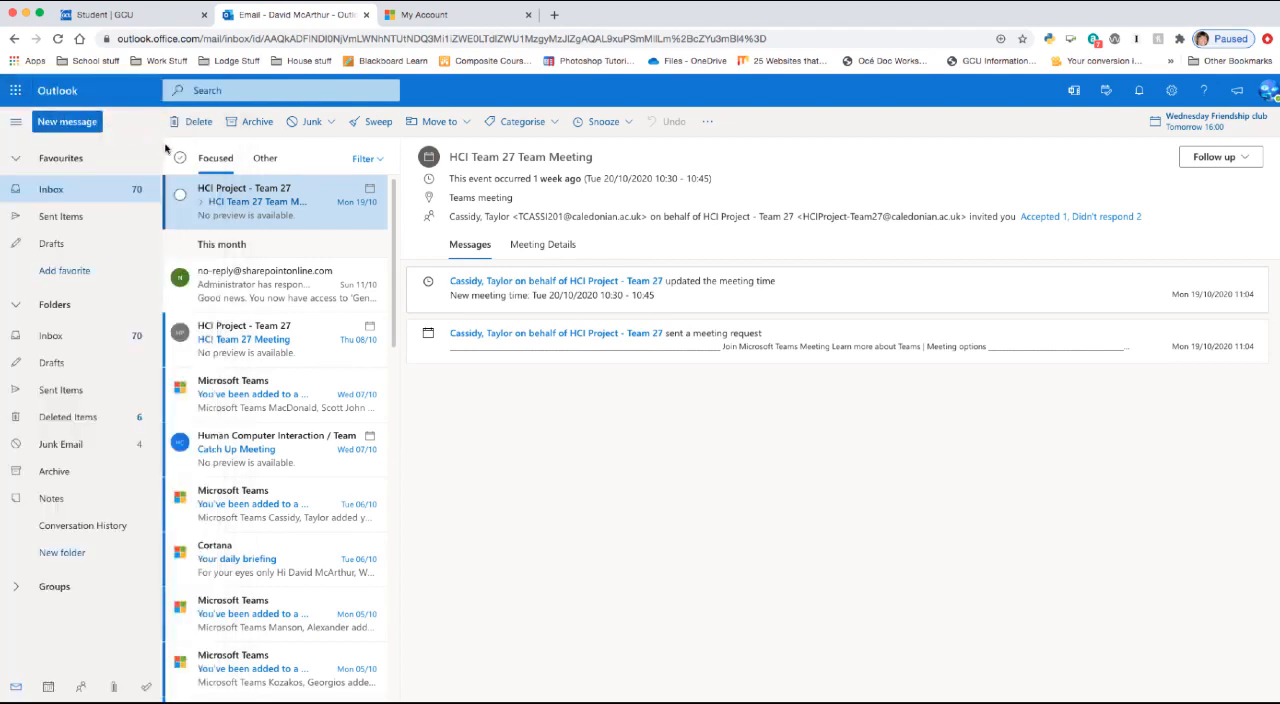
{"action": "mouse_move", "coordinate": [846, 189]}
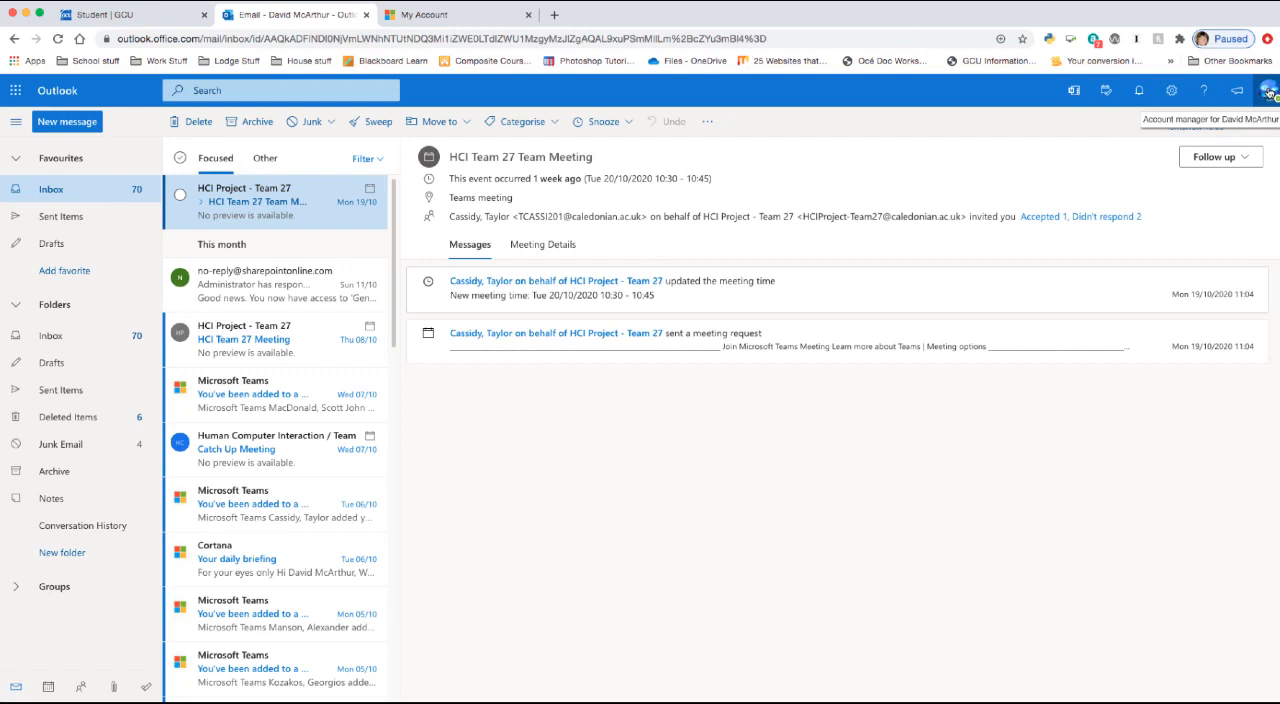
{"action": "left_click", "coordinate": [1271, 92]}
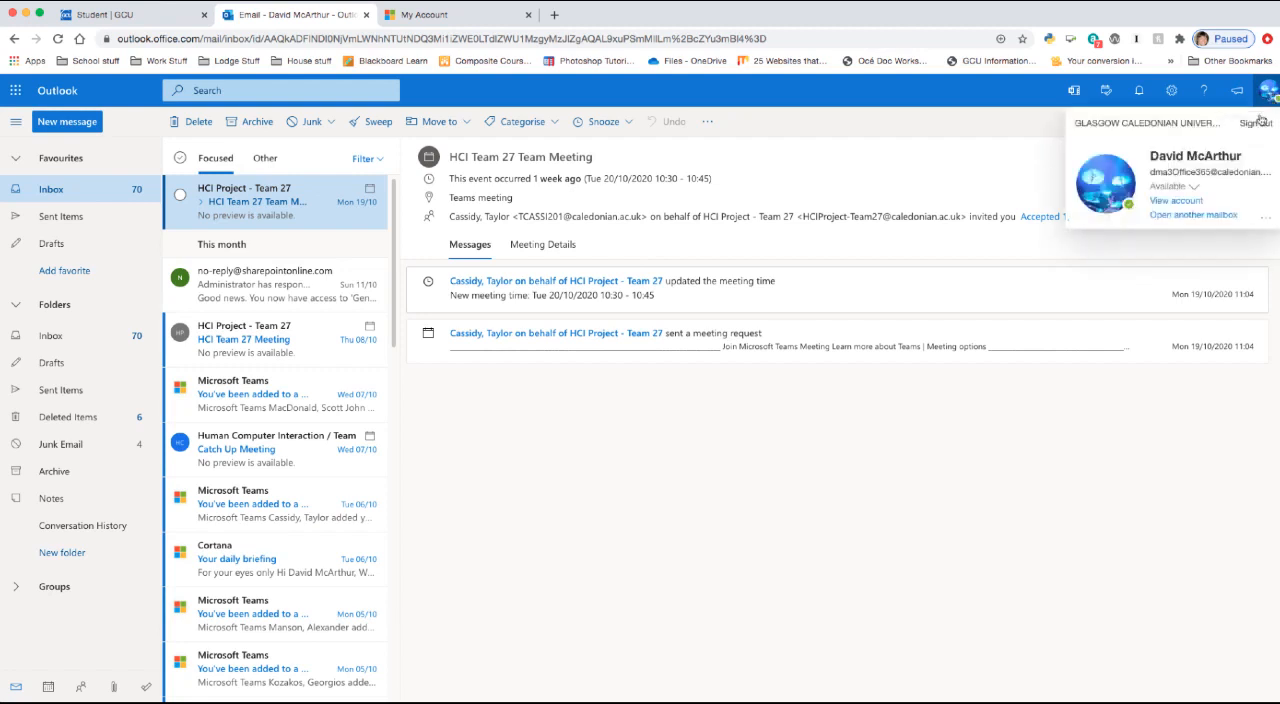
{"action": "mouse_move", "coordinate": [1177, 203]}
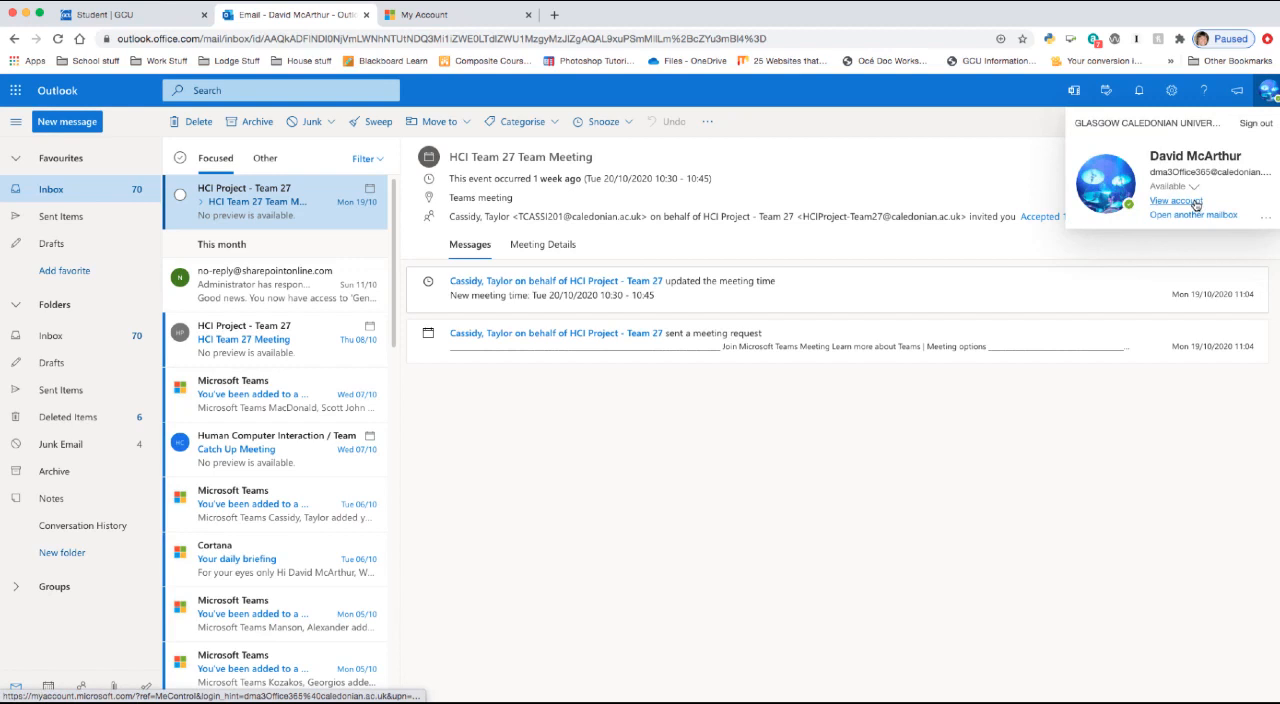
{"action": "left_click", "coordinate": [1175, 205]}
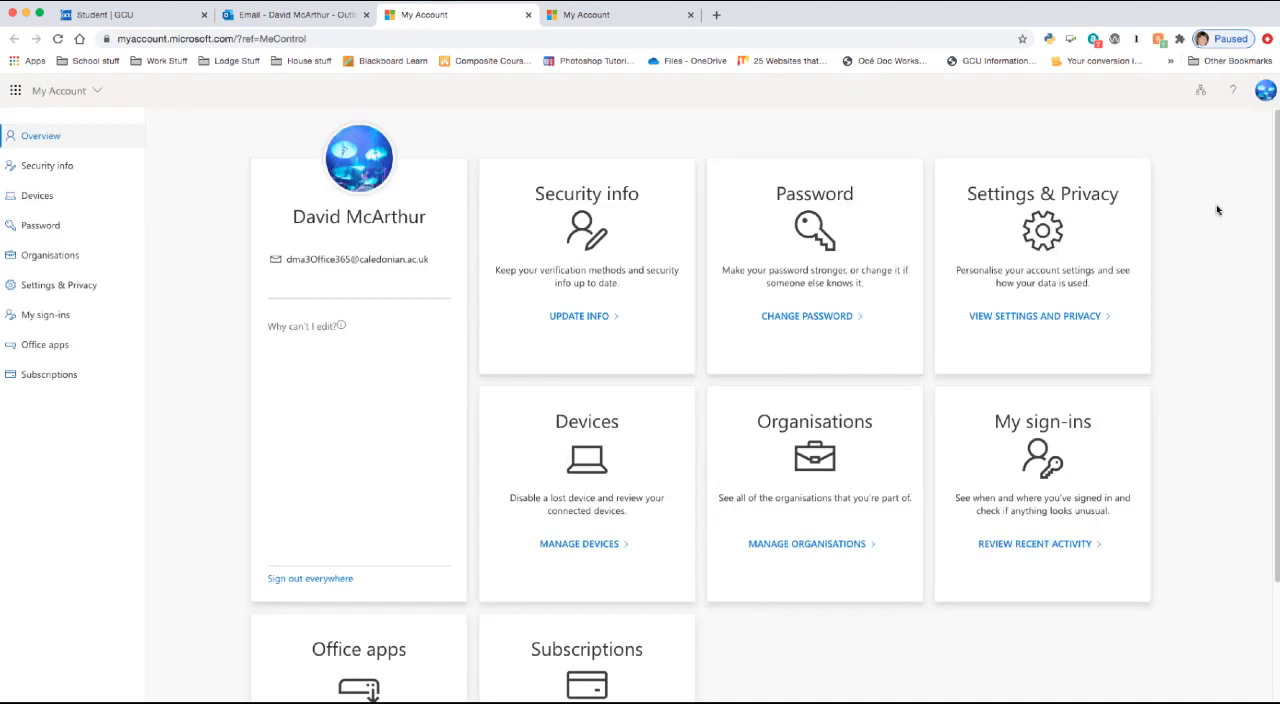
{"action": "mouse_move", "coordinate": [691, 404]}
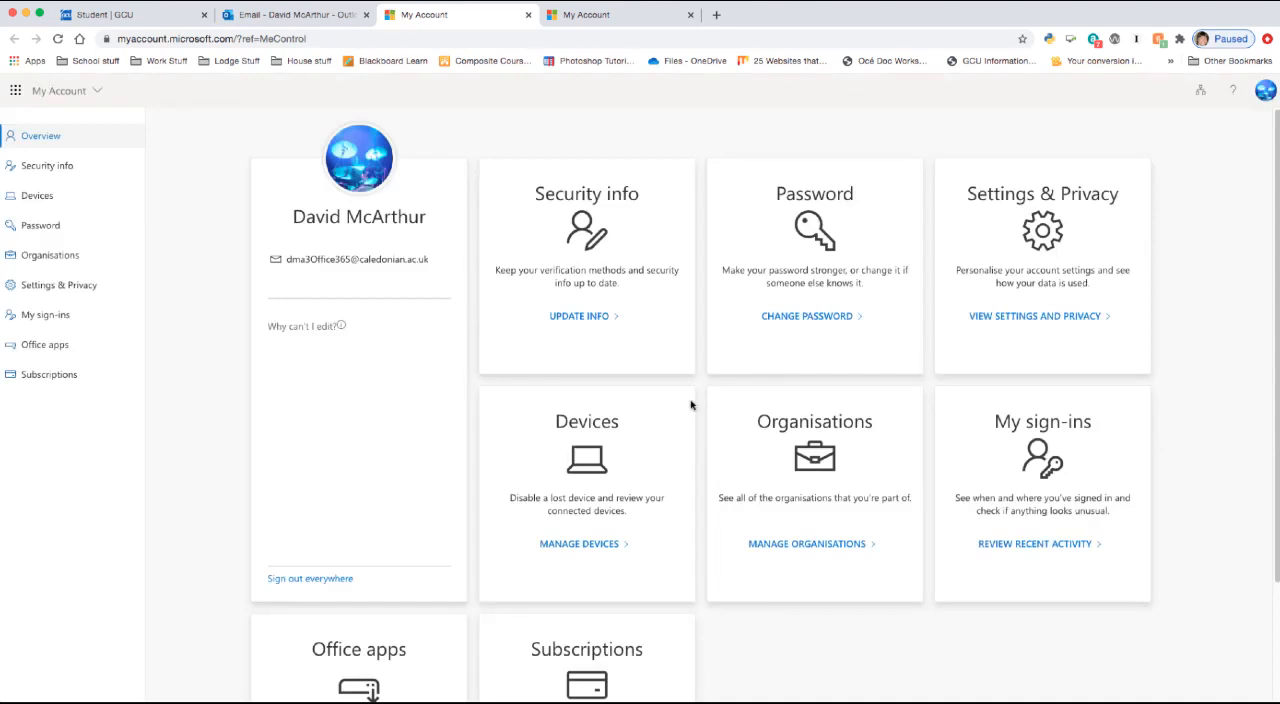
Go to the Office apps install and manage page from the My Account overview.
{"action": "scroll", "scroll_direction": "down", "scroll_amount": 3}
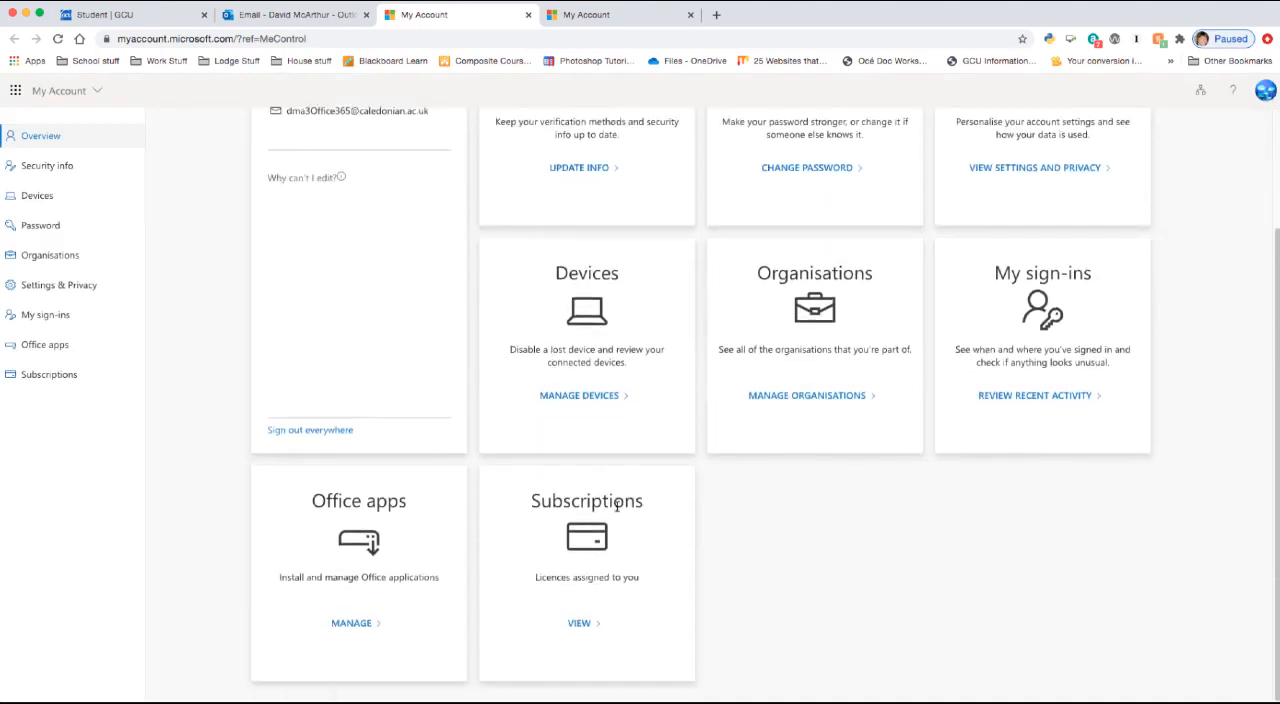
{"action": "left_click", "coordinate": [352, 624]}
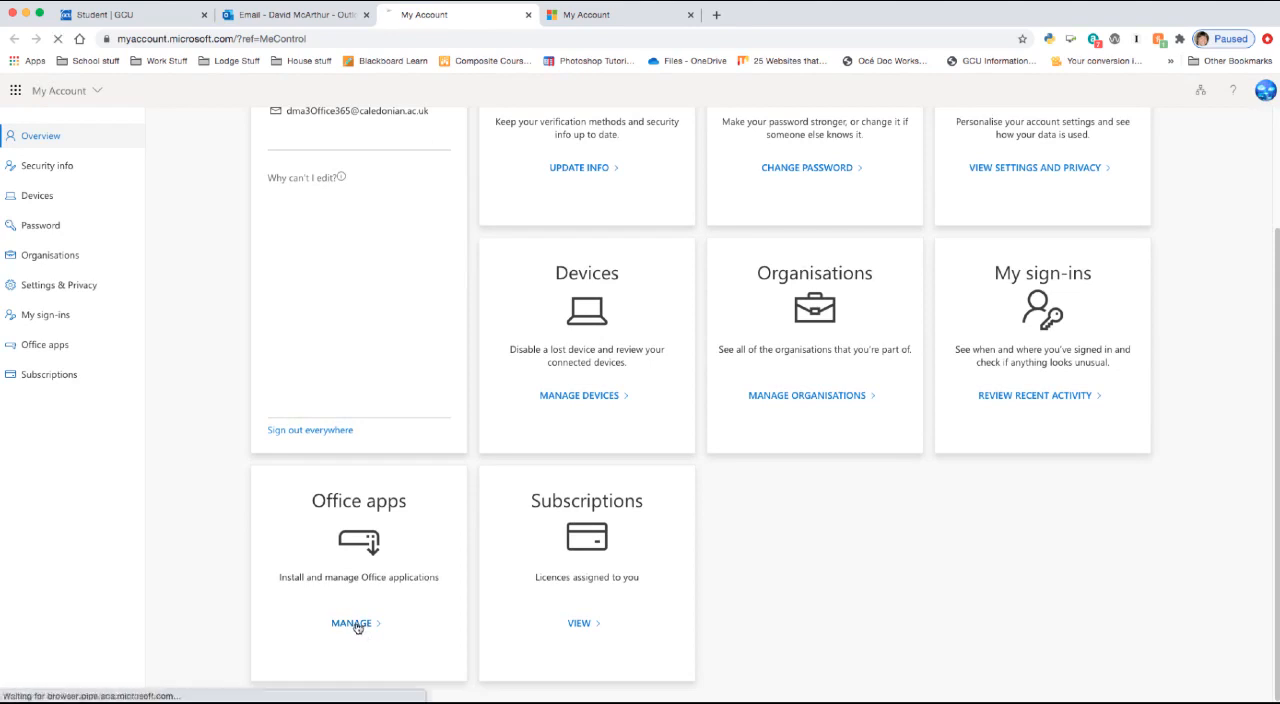
{"action": "left_click", "coordinate": [352, 624]}
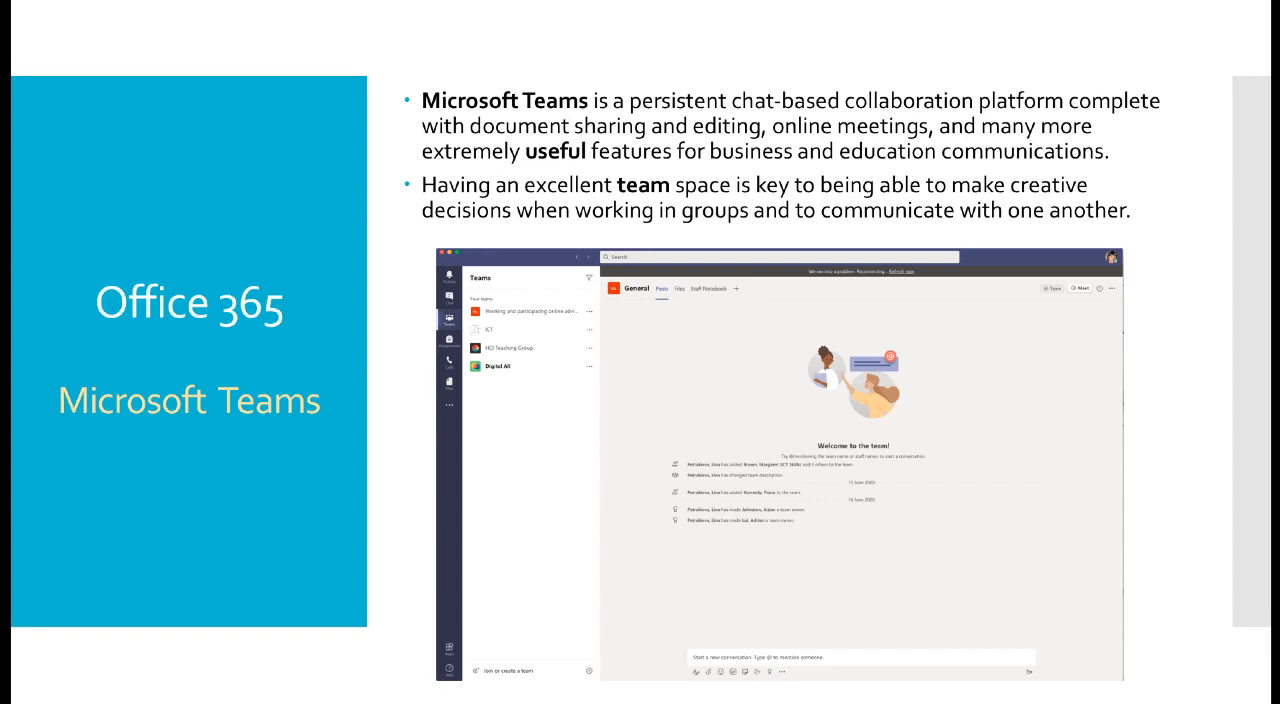
Advance through the GCU AppsAnywhere slide to the Azure for Education resources slide.
{"action": "key", "text": "Right"}
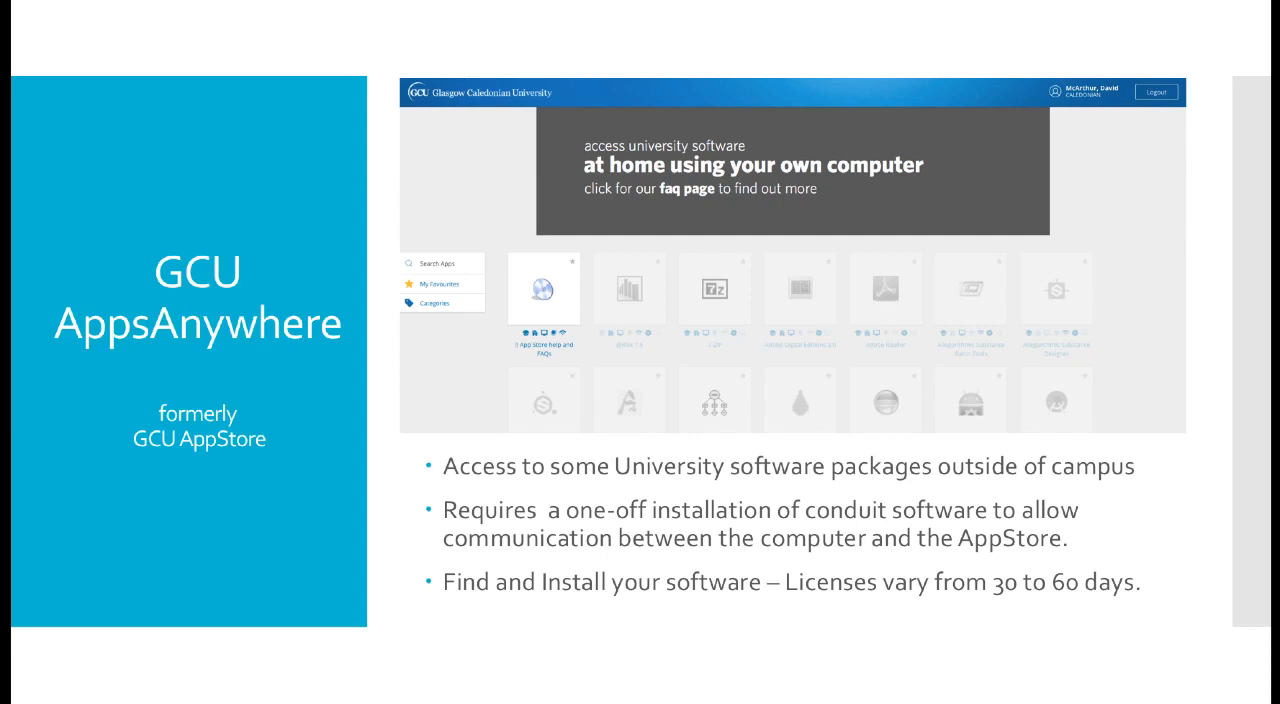
{"action": "key", "text": "Right"}
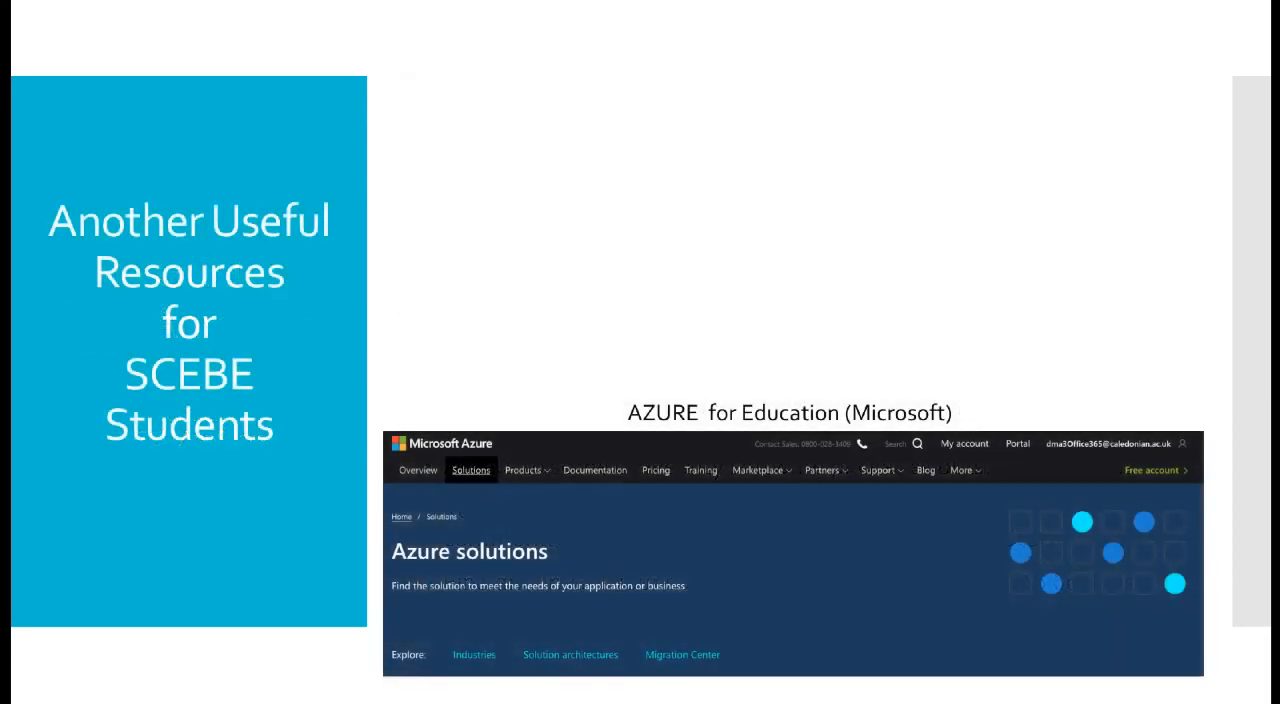